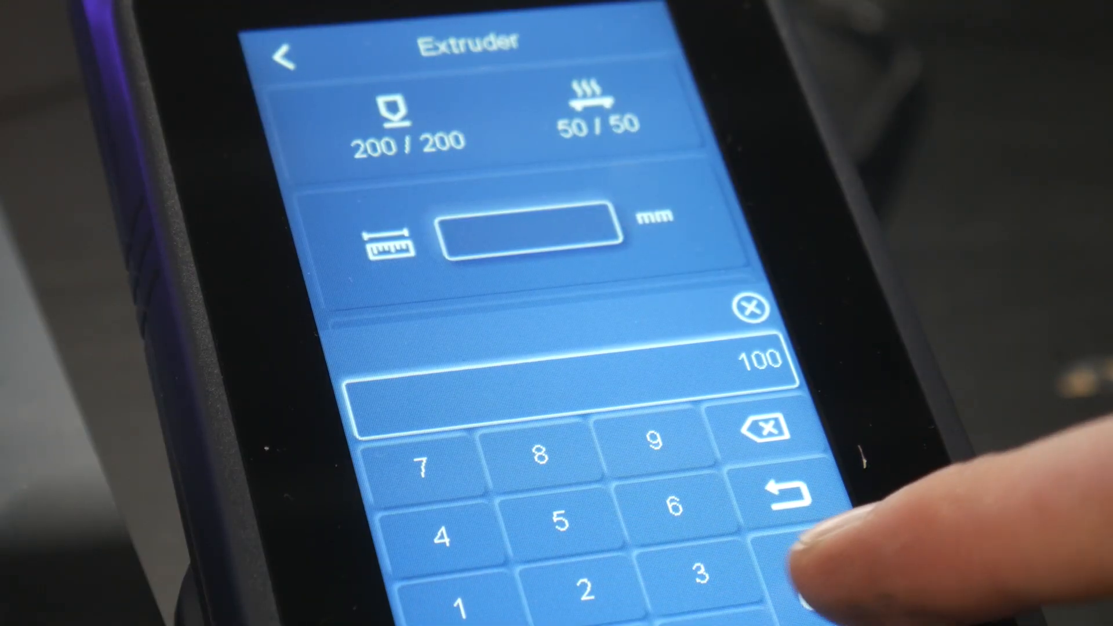
Confirm 100 mm as the extrusion length on the printer touchscreen keypad.
click(779, 489)
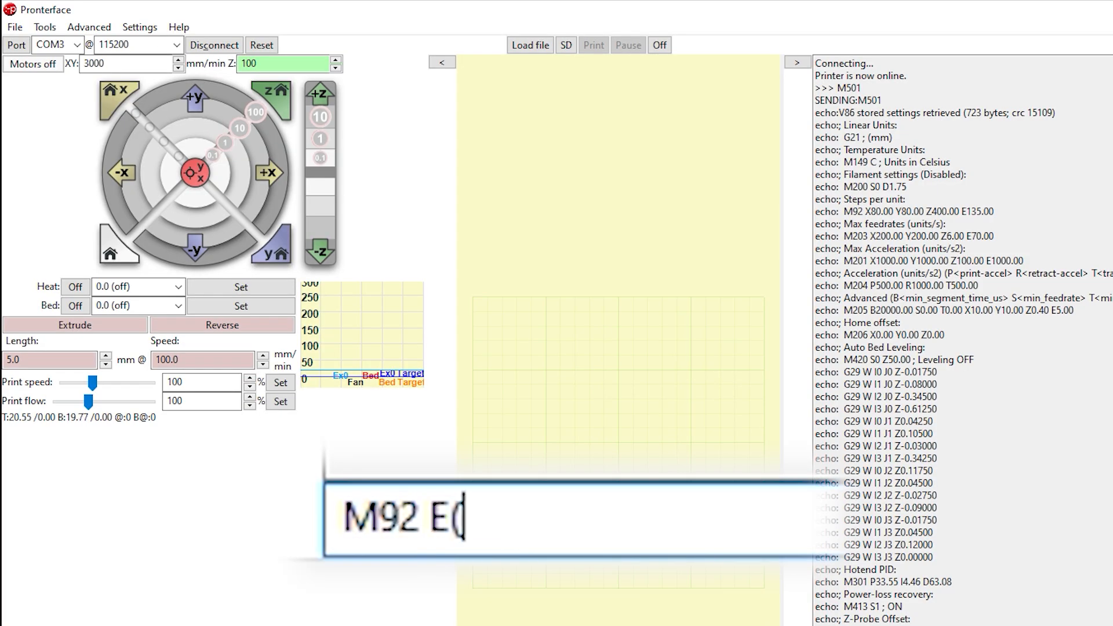
Send M92 E with the new steps/mm, then M500 to store settings to memory.
text(new steps per mm))
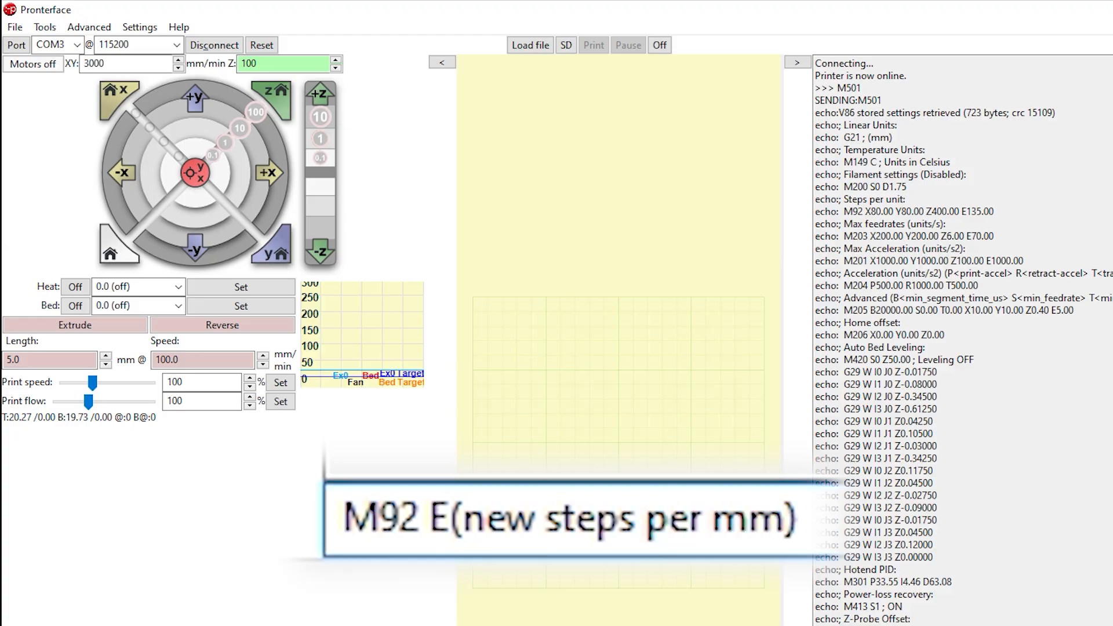
text(M500)
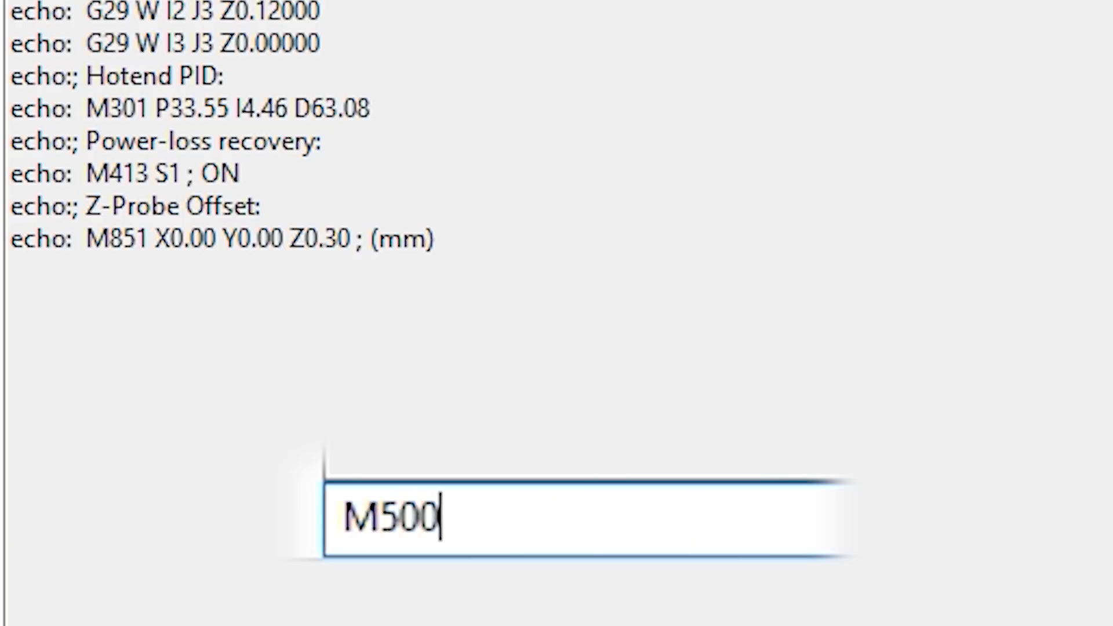
key(Return)
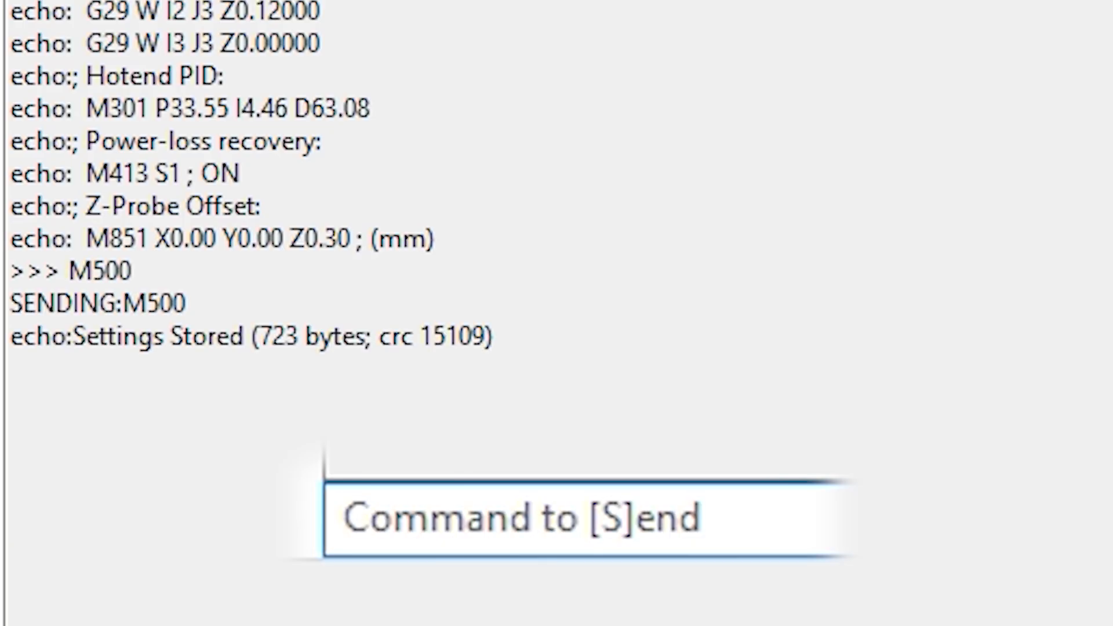